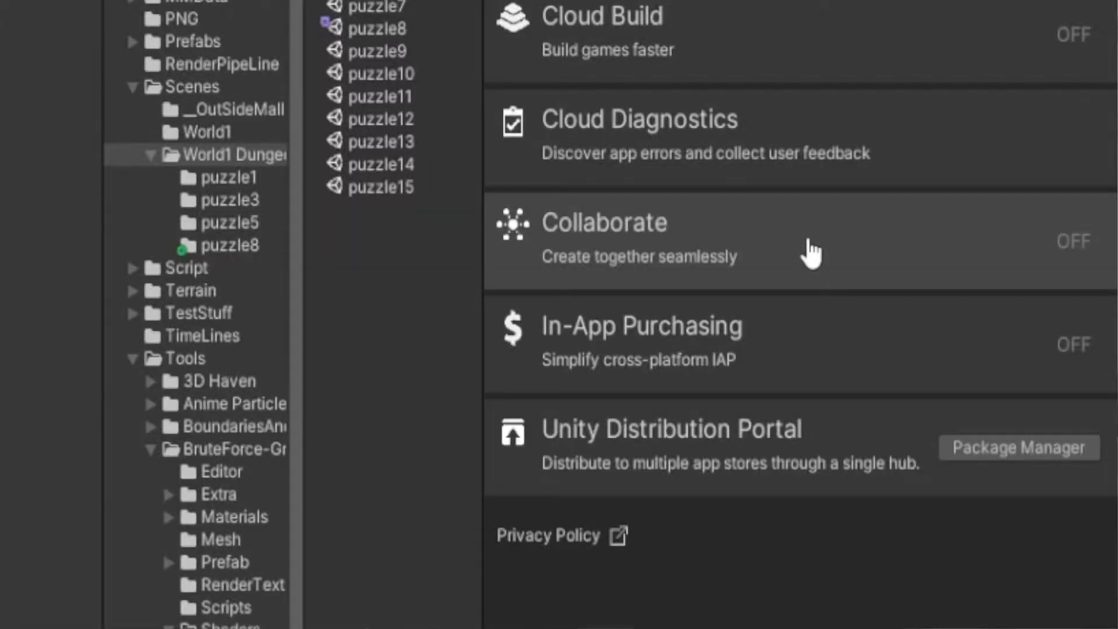
# Select the Collaborate entry in the Services list to show its change-history panel.
pyautogui.click(605, 239)
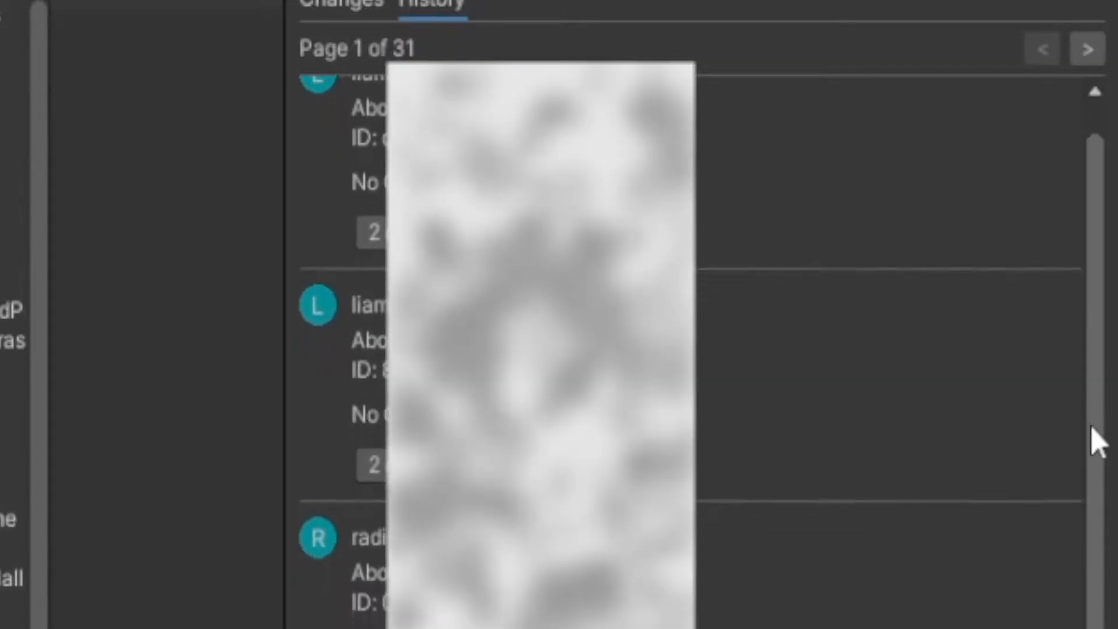
# Scroll the Collaborate history and expand a commit listing its 35 changed files.
pyautogui.scroll(-3)
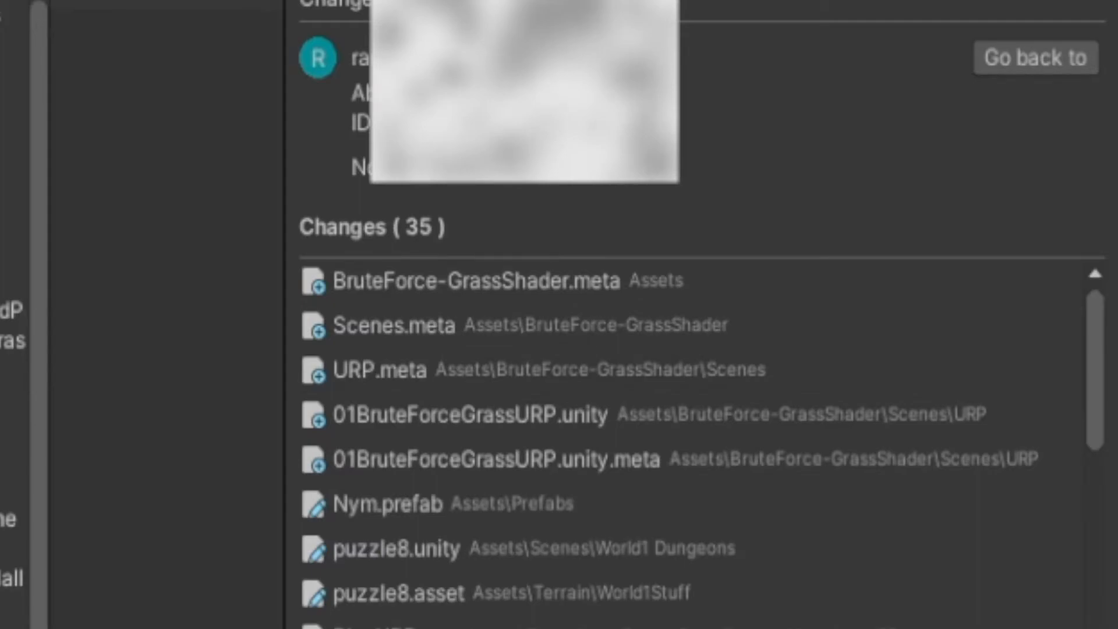
pyautogui.moveTo(1035, 121)
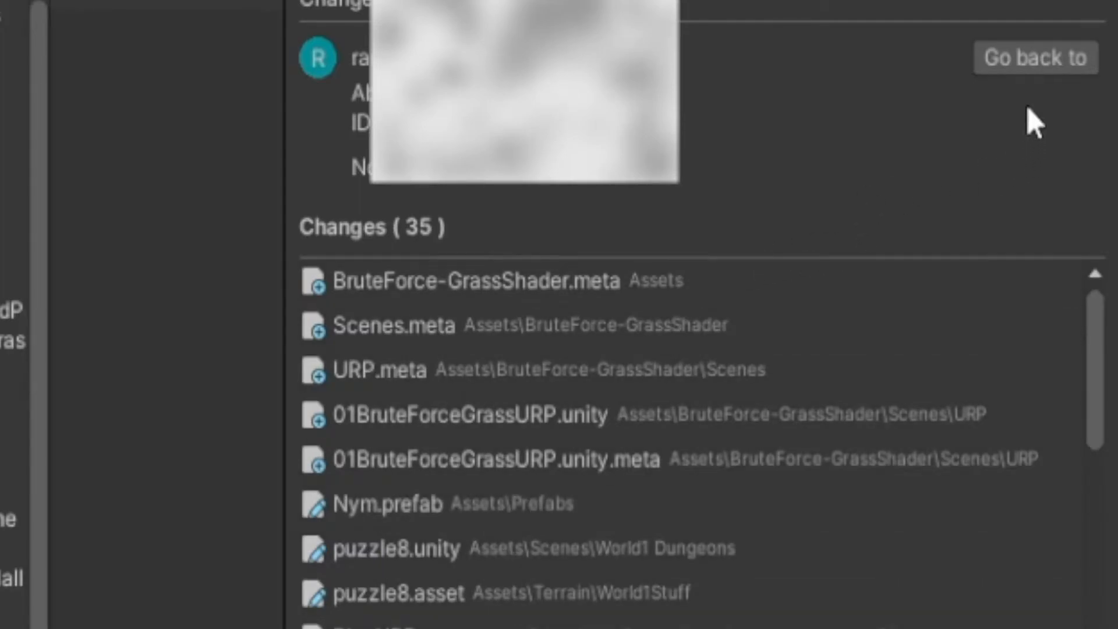
pyautogui.moveTo(374, 203)
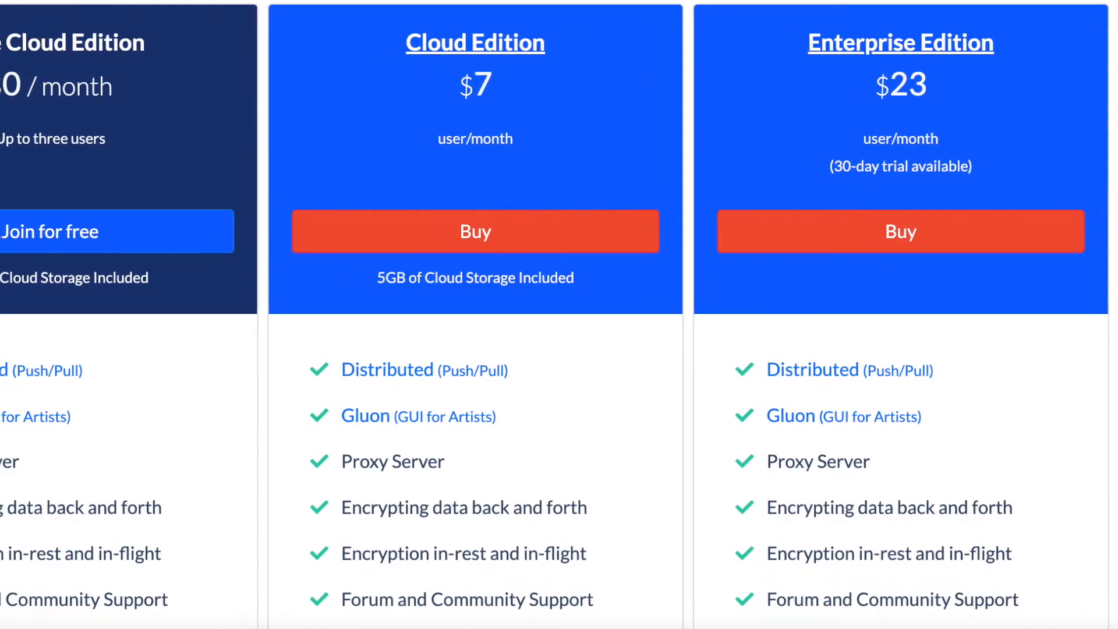
# Scroll sideways so the Free, Cloud and Enterprise Edition pricing cards are all visible.
pyautogui.hscroll(3)
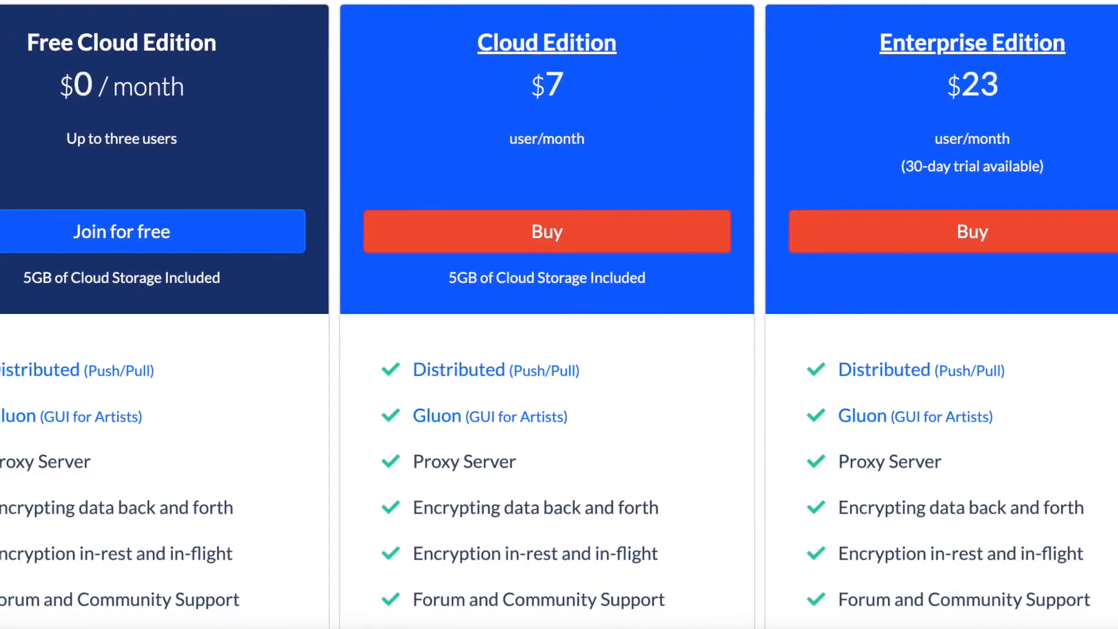